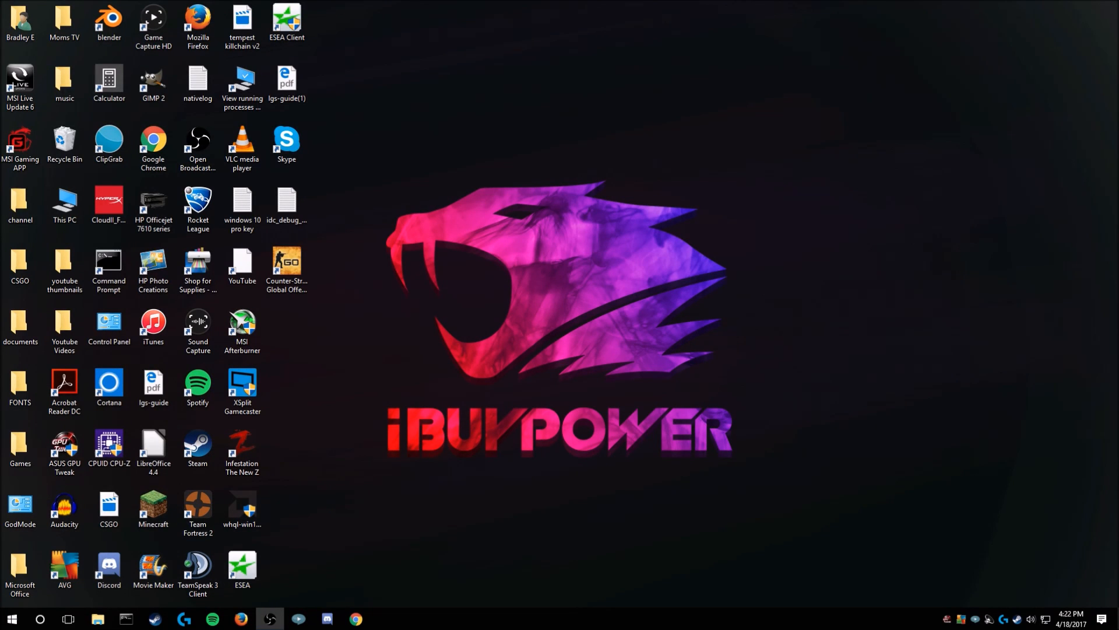
pyautogui.moveTo(503, 334)
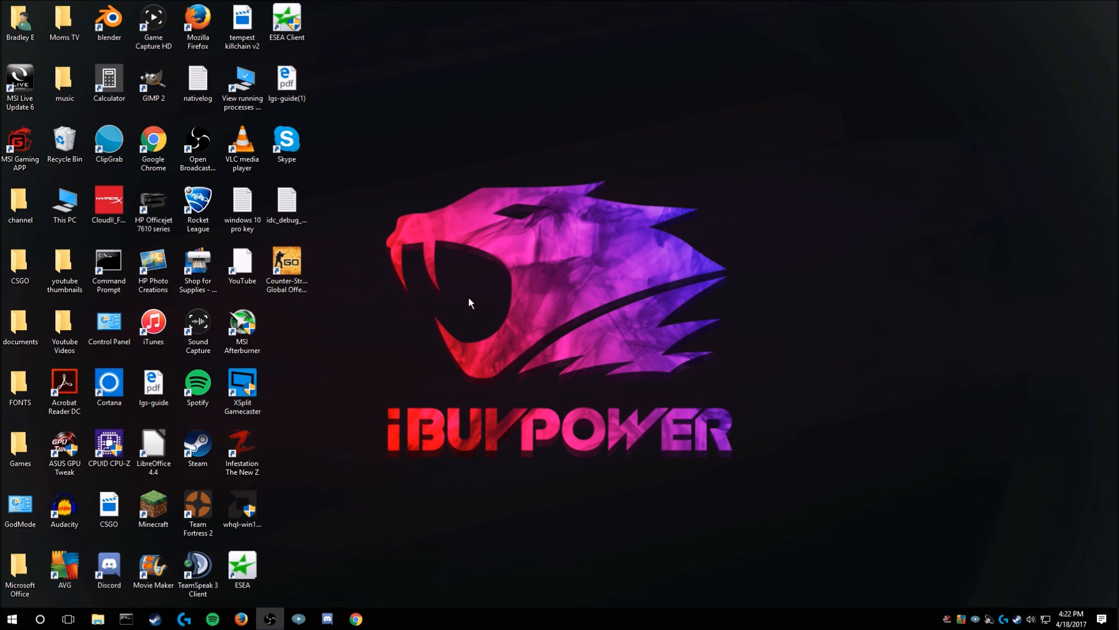
pyautogui.moveTo(461, 303)
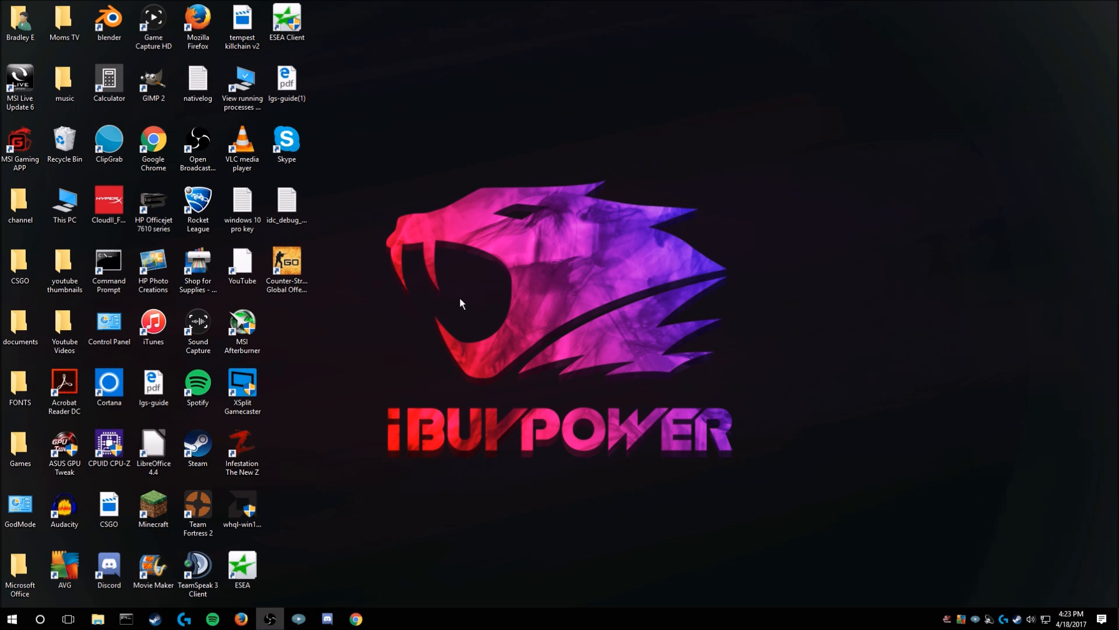
pyautogui.moveTo(411, 312)
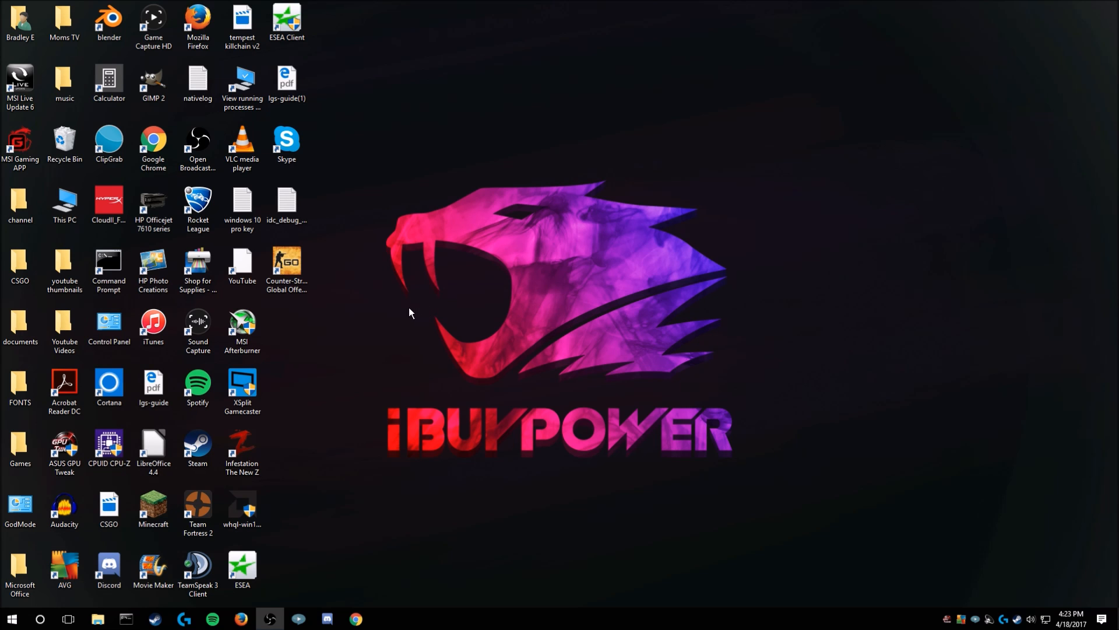
pyautogui.moveTo(369, 315)
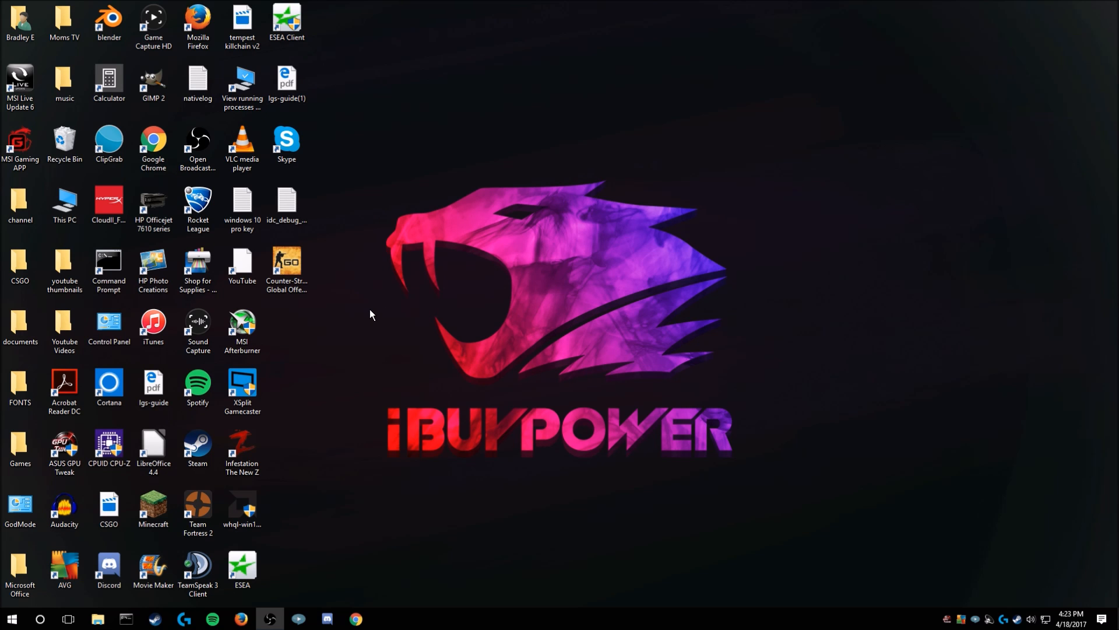
pyautogui.moveTo(366, 315)
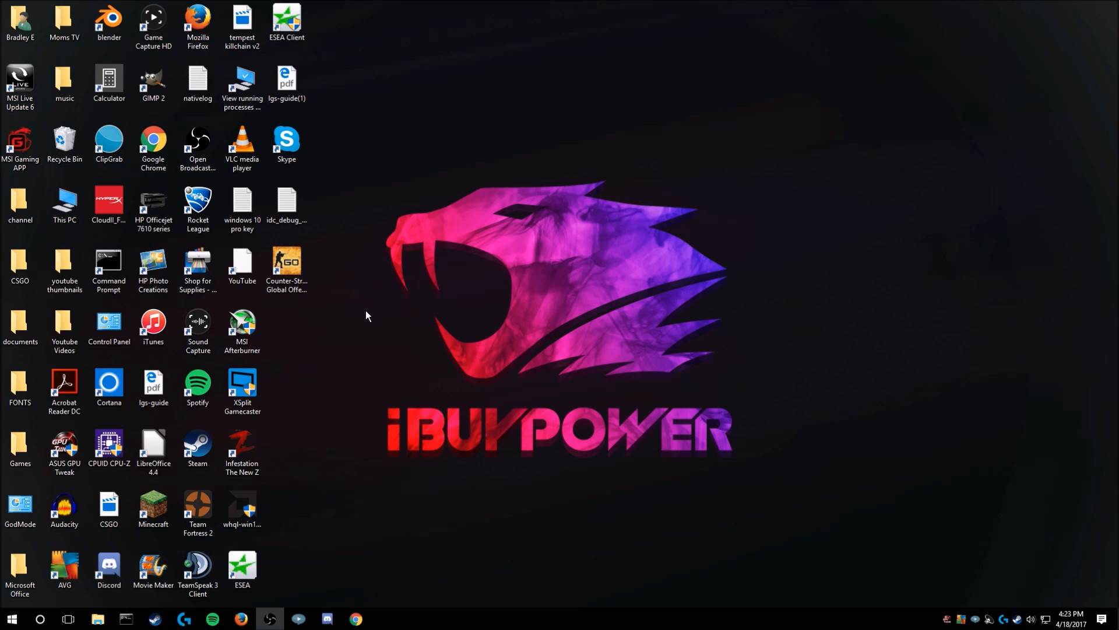
pyautogui.moveTo(421, 188)
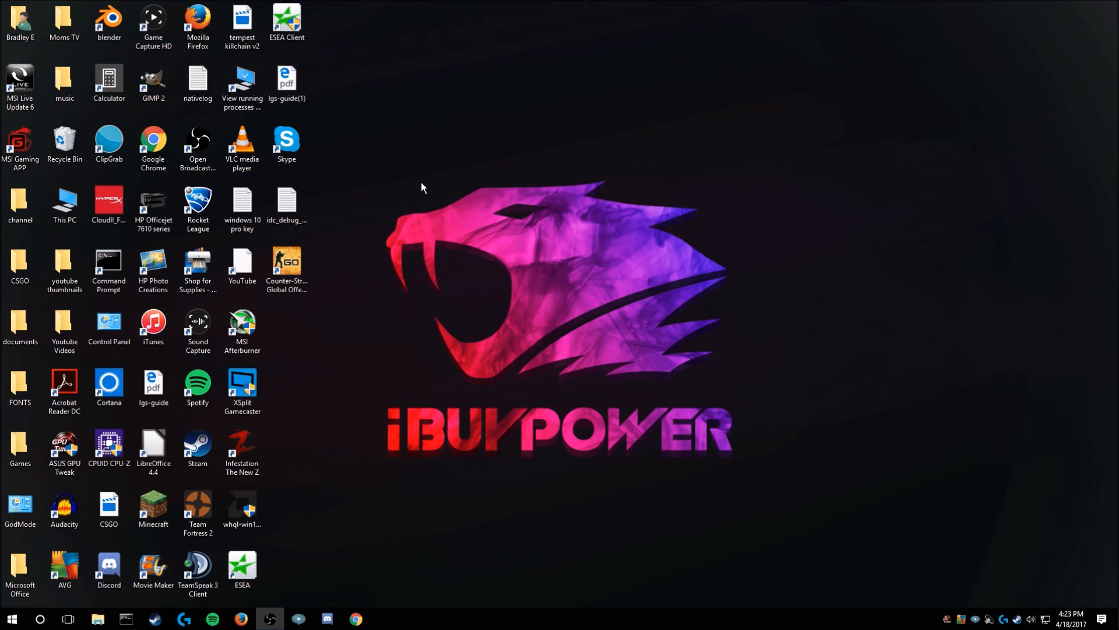
pyautogui.moveTo(432, 187)
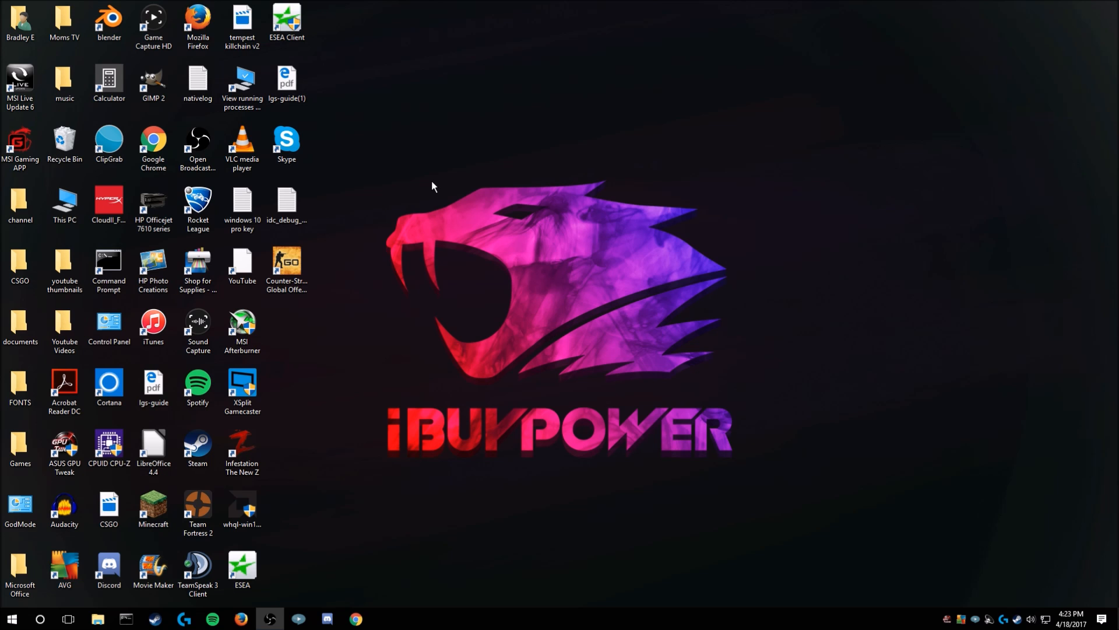
# Bring up the desktop context menu to launch AMD Radeon Settings
pyautogui.rightClick(432, 186)
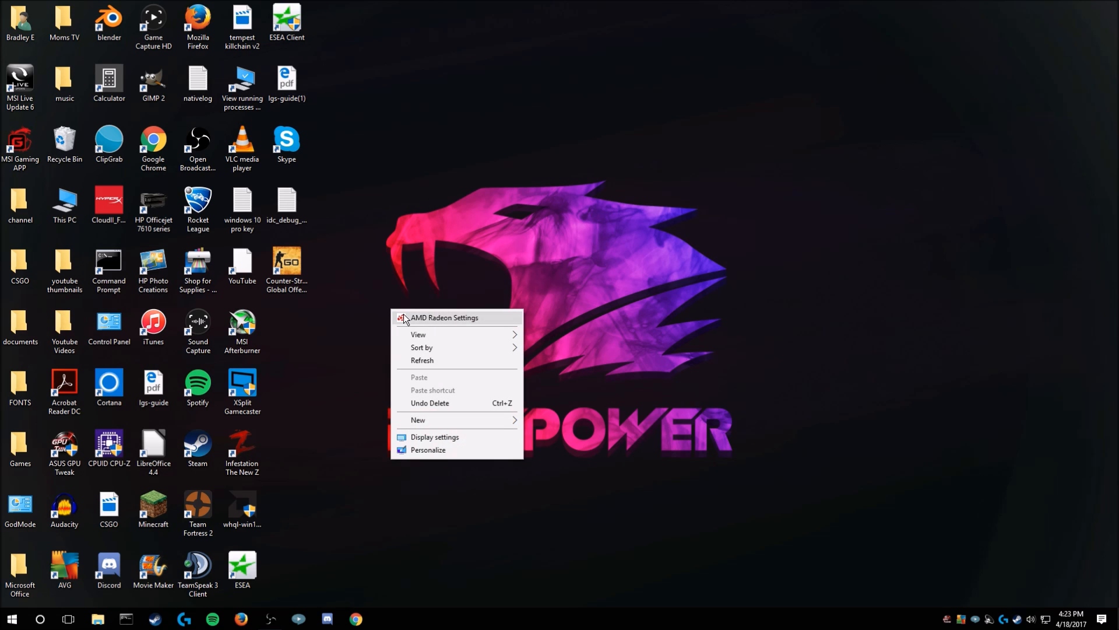
pyautogui.moveTo(446, 318)
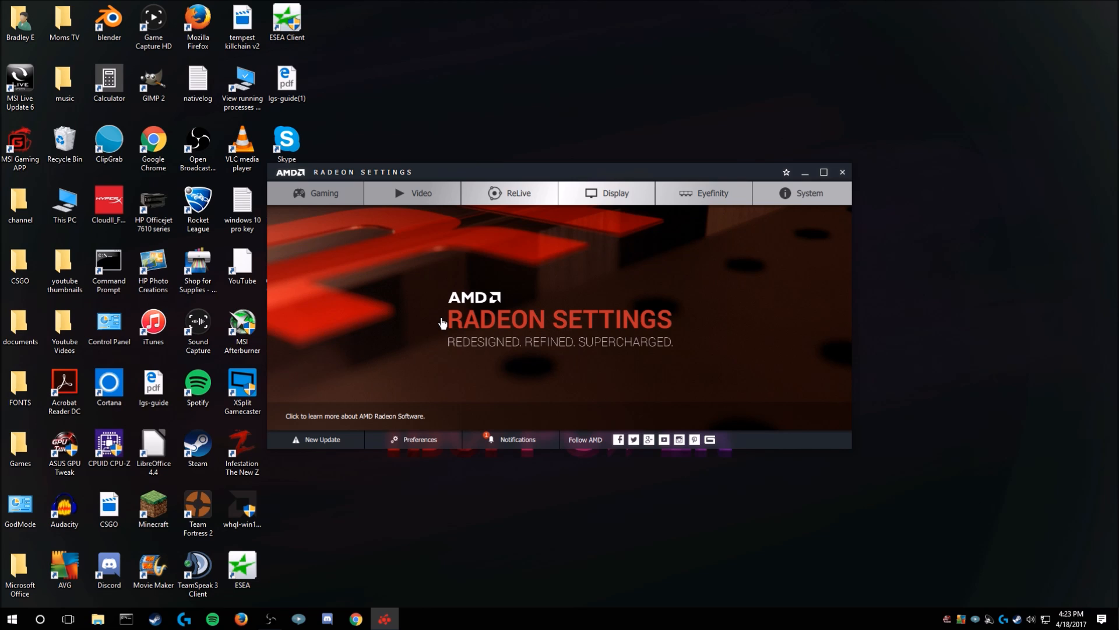
pyautogui.moveTo(578, 250)
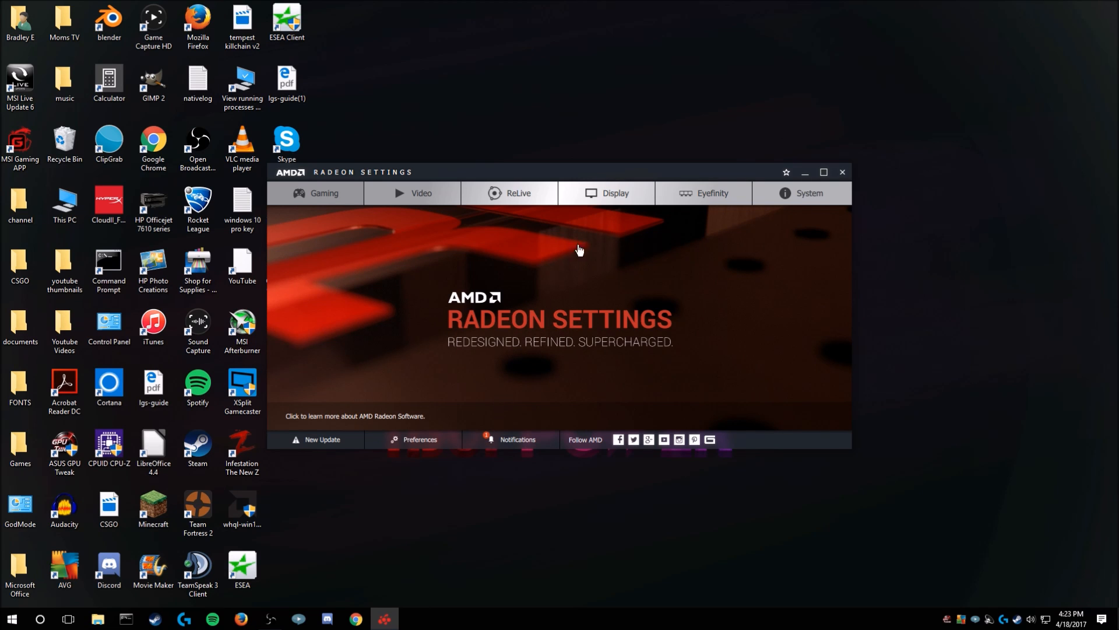
pyautogui.moveTo(638, 228)
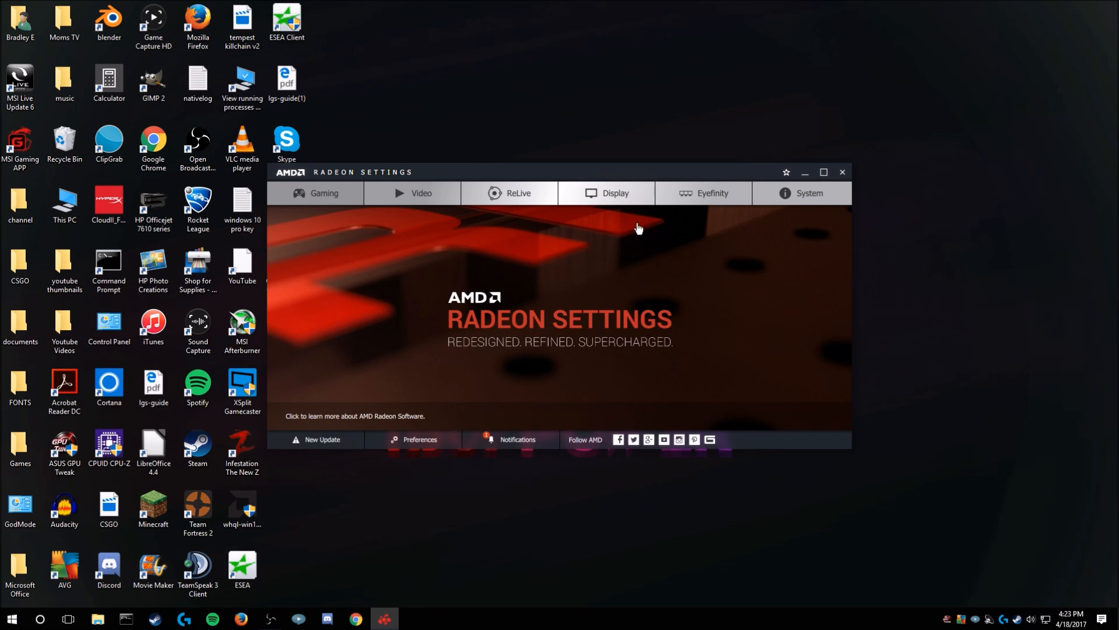
pyautogui.moveTo(618, 292)
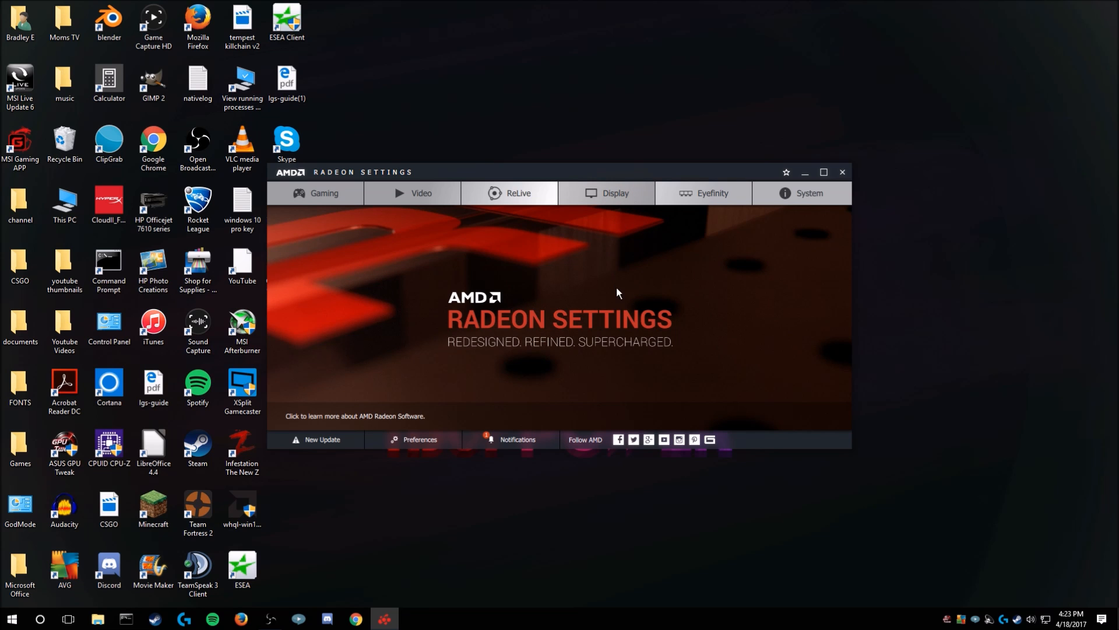
# Go to the Display page and scroll down to Custom Resolutions
pyautogui.click(614, 193)
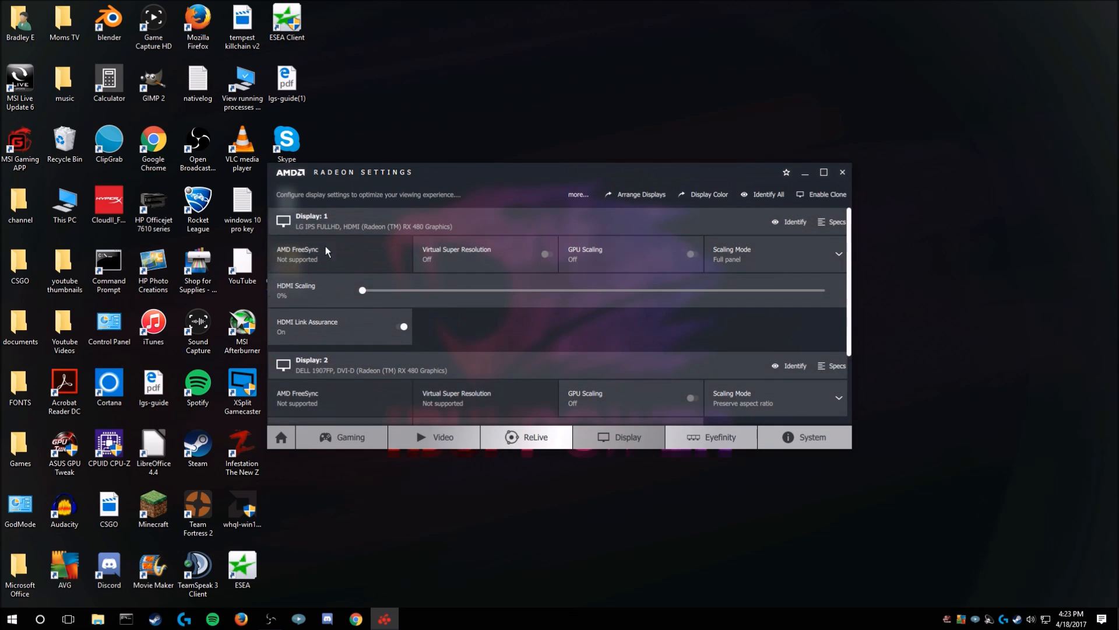
pyautogui.moveTo(368, 296)
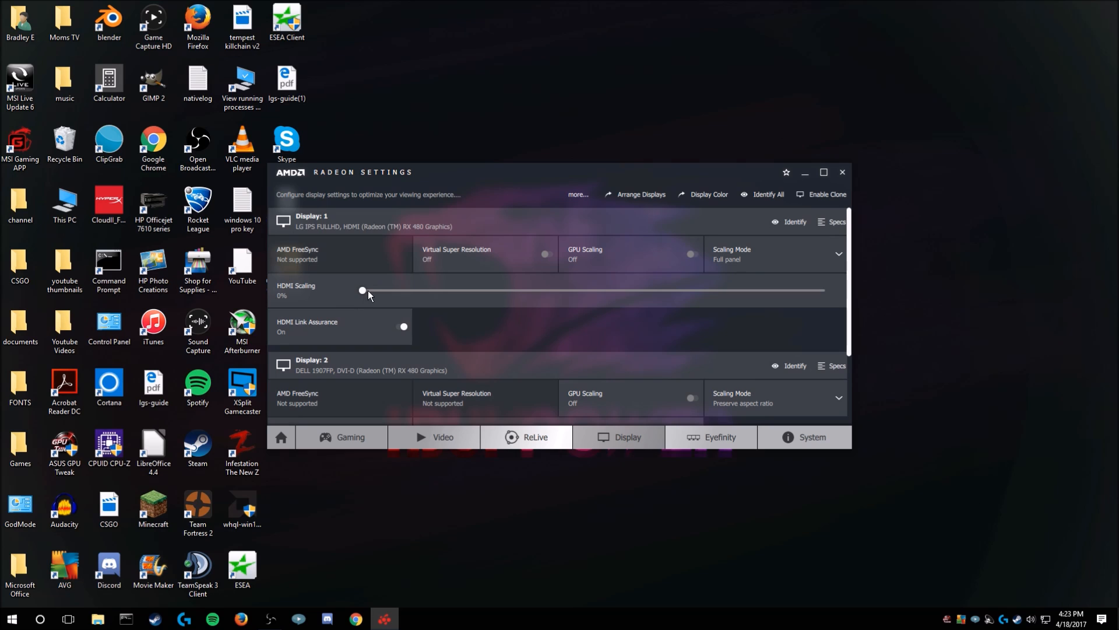
pyautogui.moveTo(494, 271)
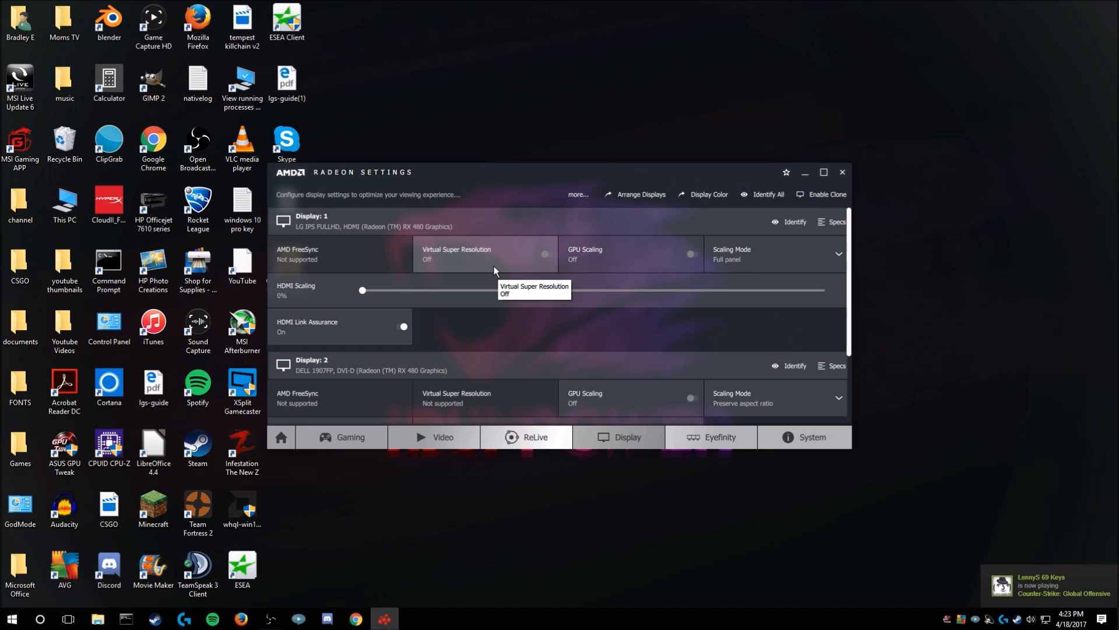
pyautogui.moveTo(643, 265)
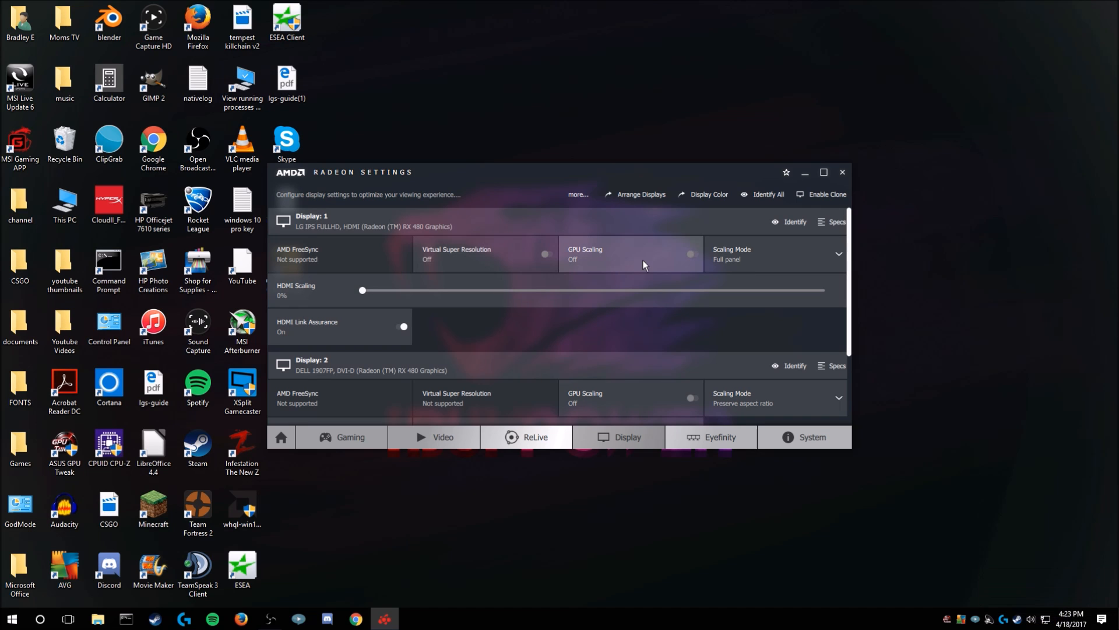
pyautogui.moveTo(650, 261)
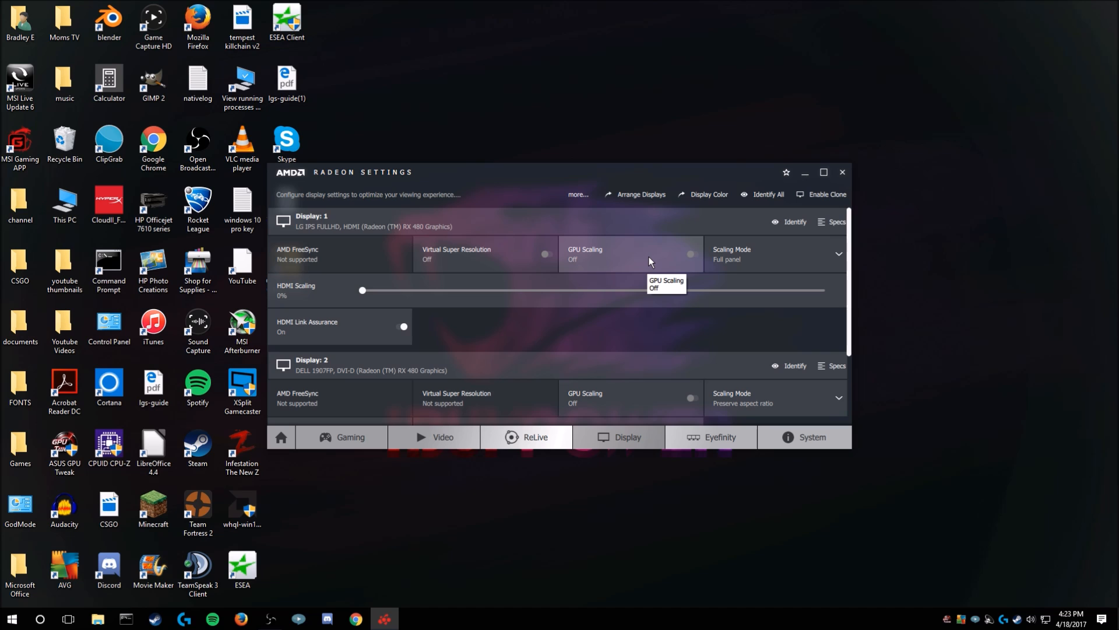
pyautogui.moveTo(671, 255)
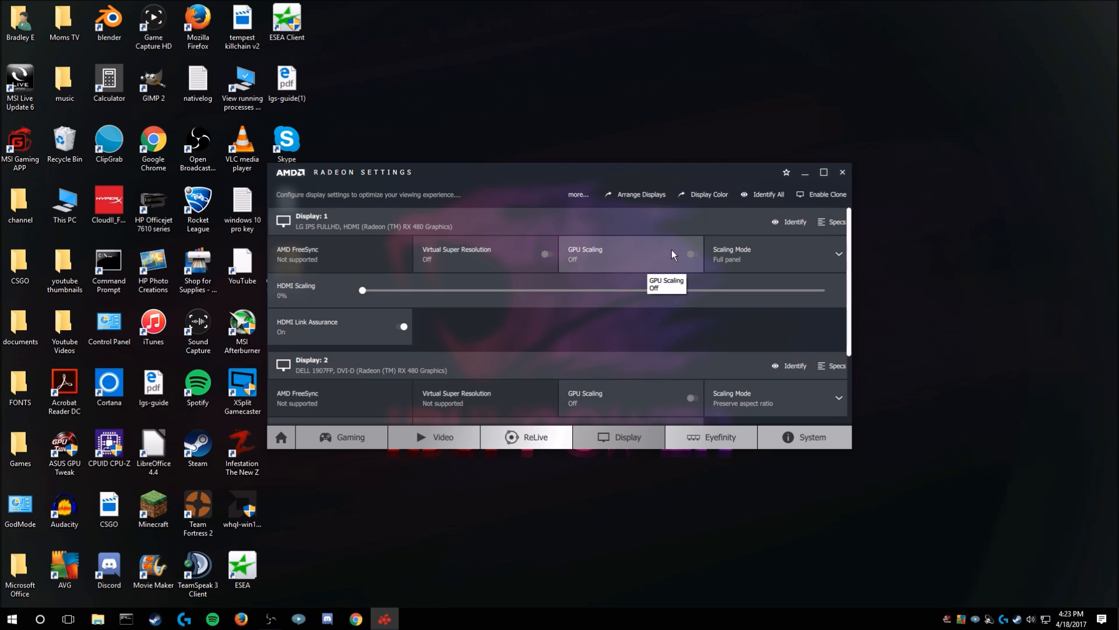
pyautogui.moveTo(581, 266)
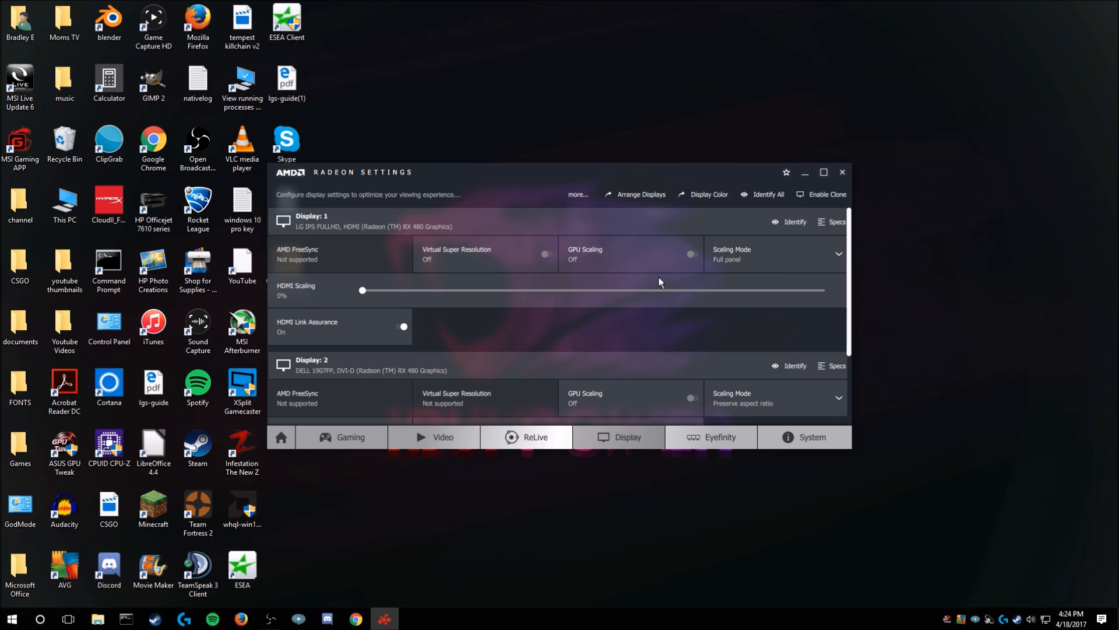
pyautogui.moveTo(621, 287)
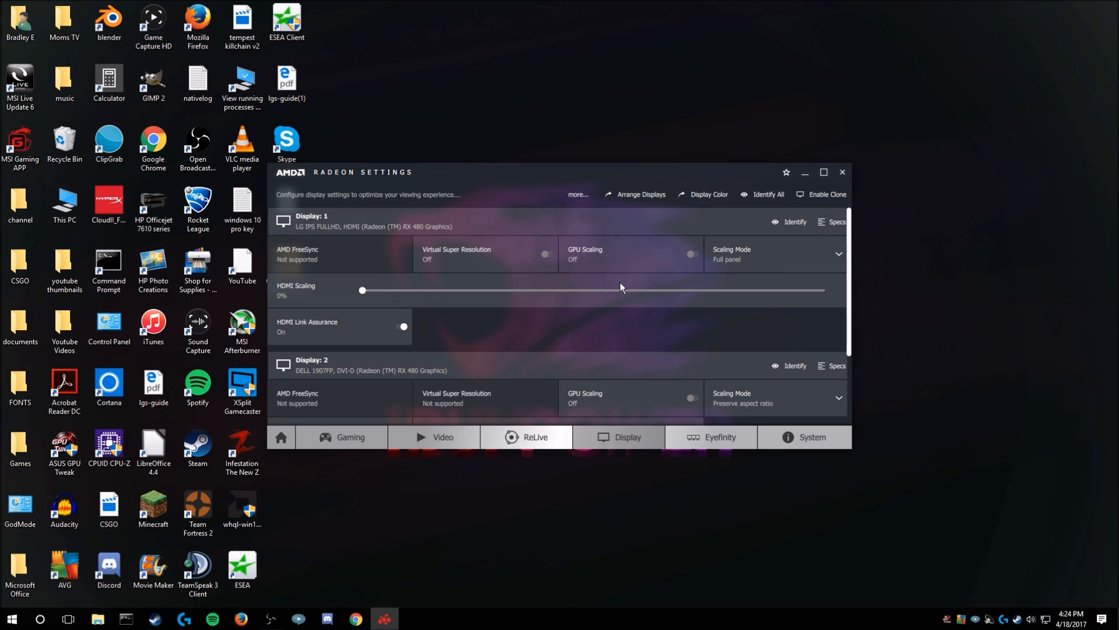
pyautogui.scroll(-3)
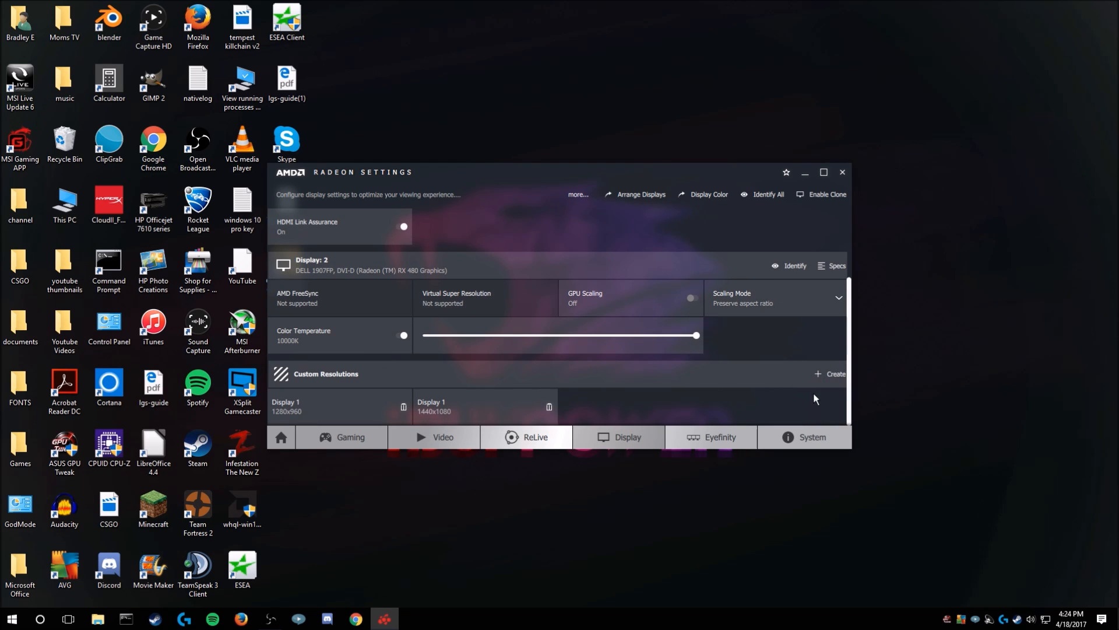
# Start a new custom resolution for Display 1 with horizontal resolution 1440
pyautogui.click(834, 373)
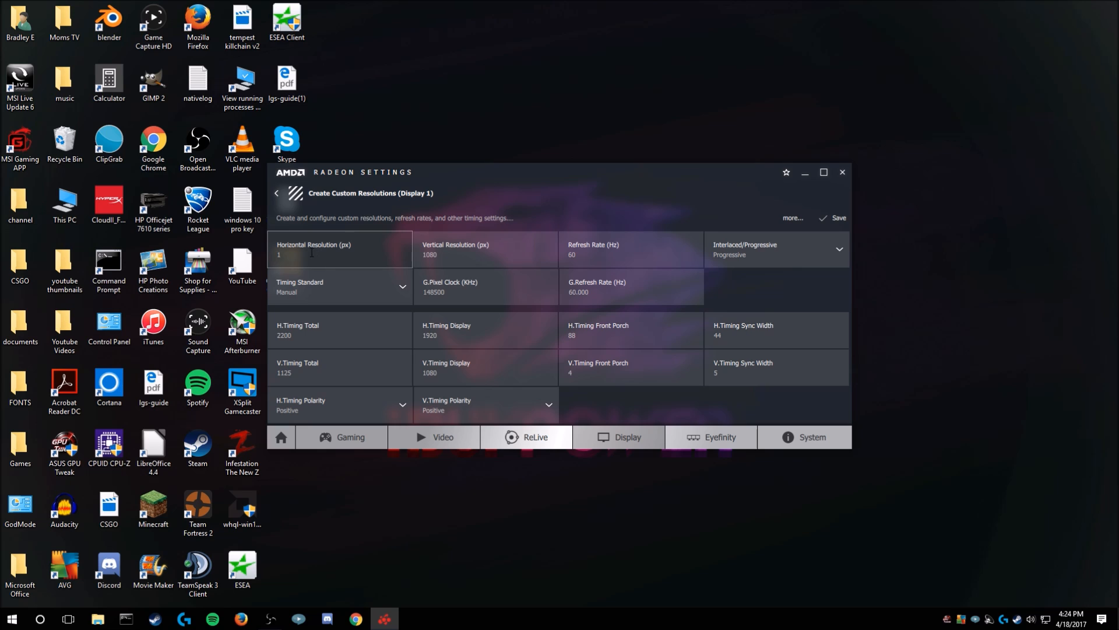
pyautogui.write('1440')
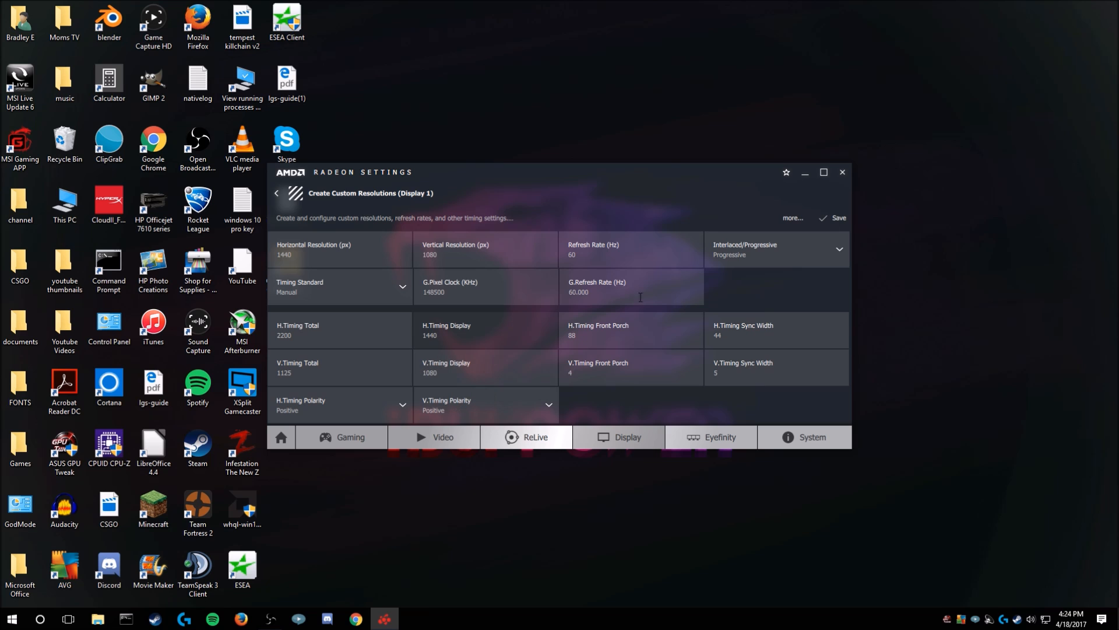
pyautogui.moveTo(289, 214)
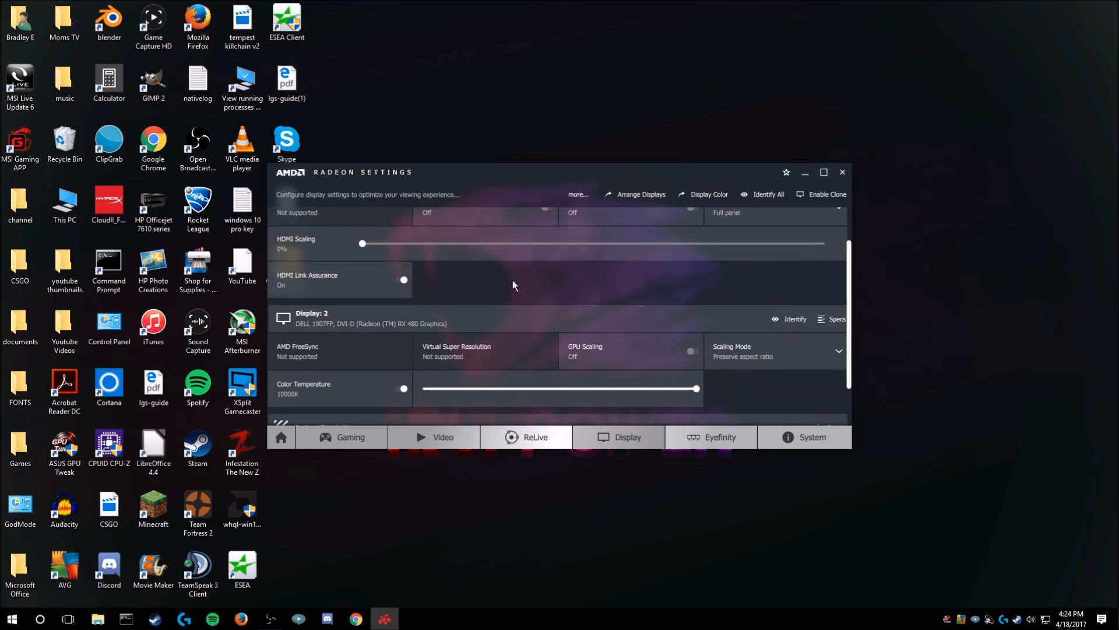
# Delete the 1280x960 custom resolution and close Radeon Settings
pyautogui.scroll(-3)
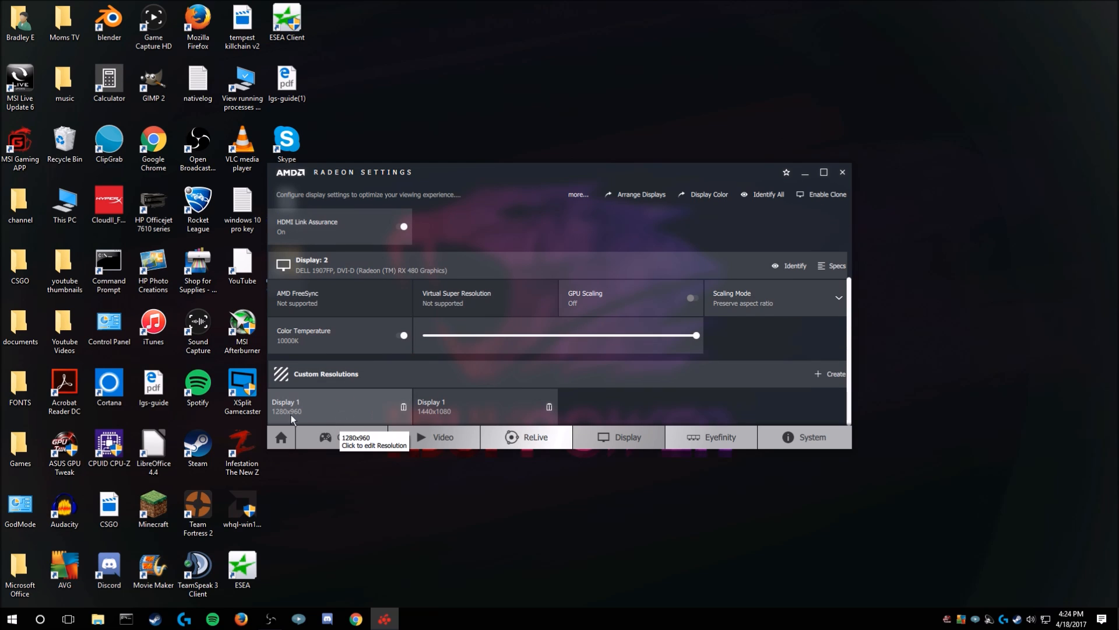
pyautogui.click(403, 406)
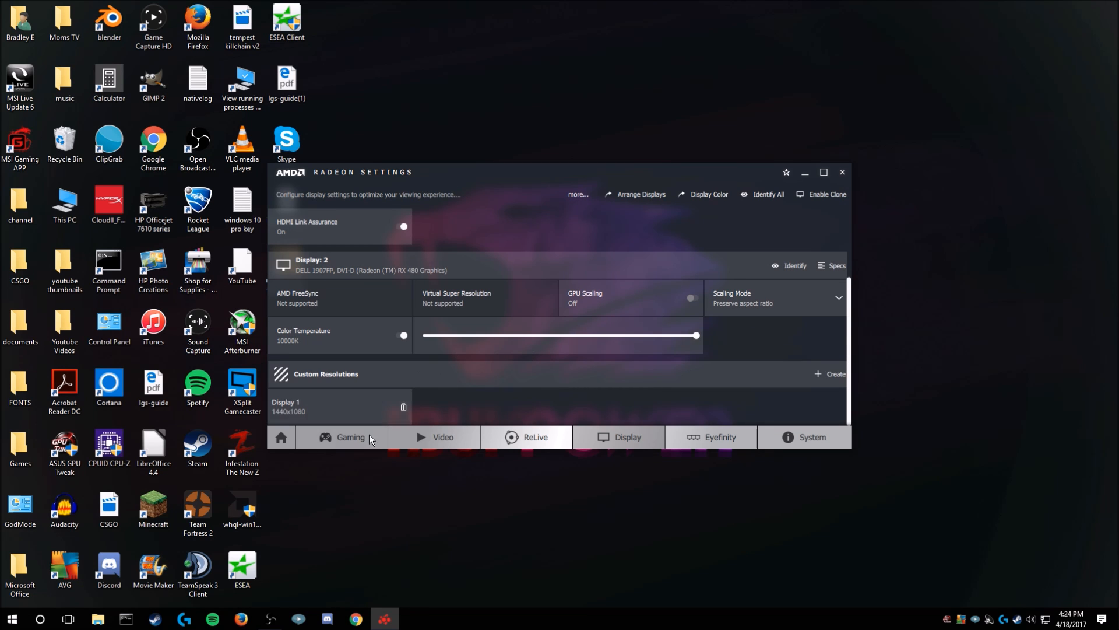
pyautogui.moveTo(841, 172)
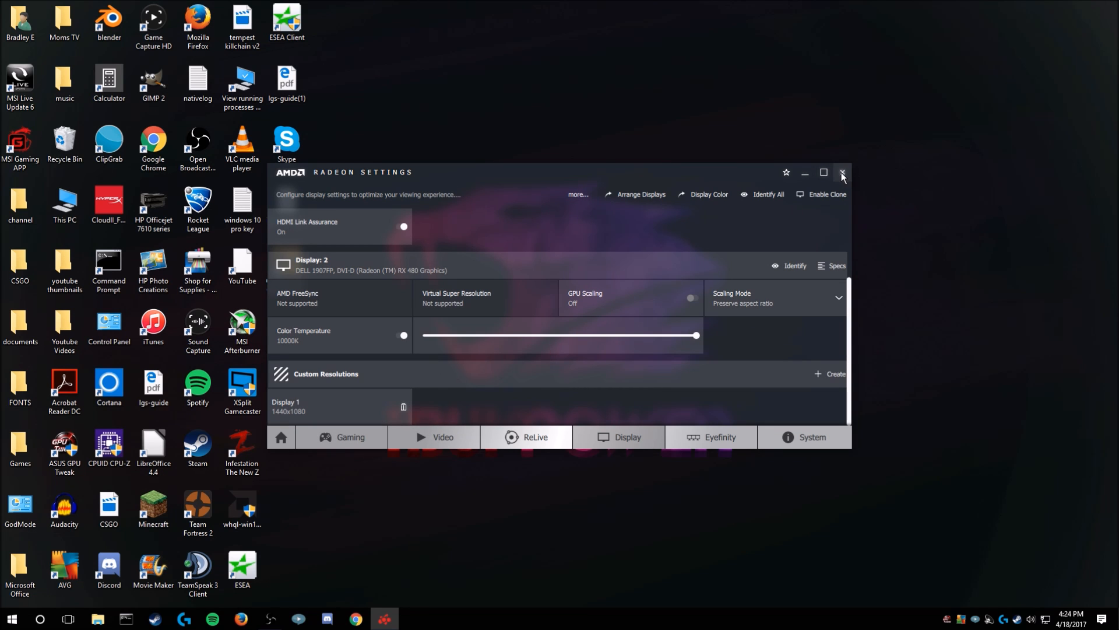
pyautogui.moveTo(843, 176)
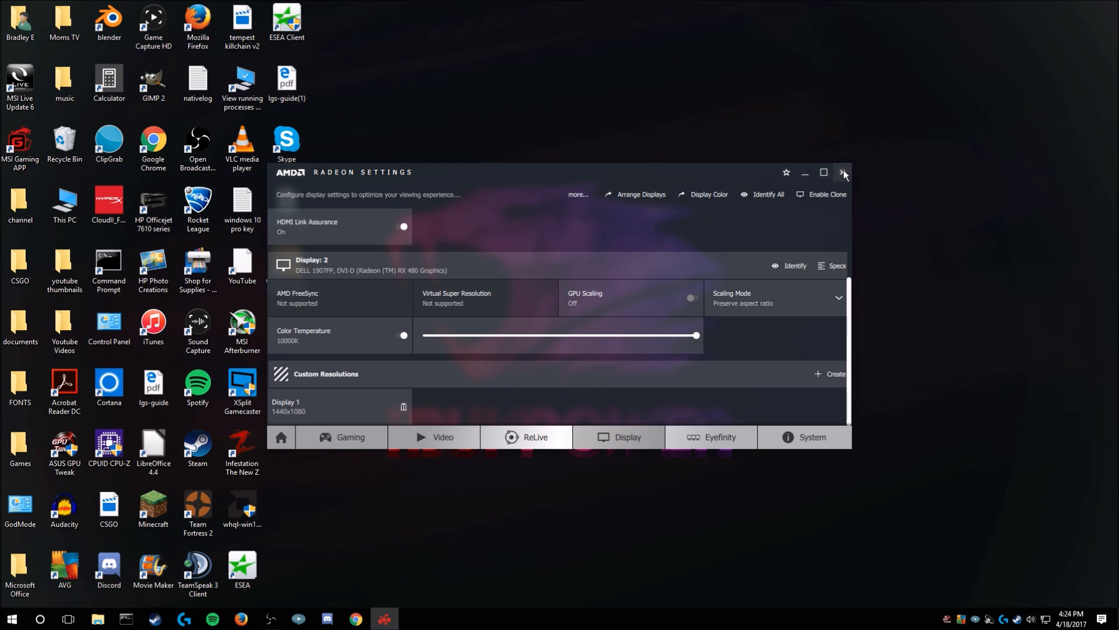
pyautogui.click(845, 173)
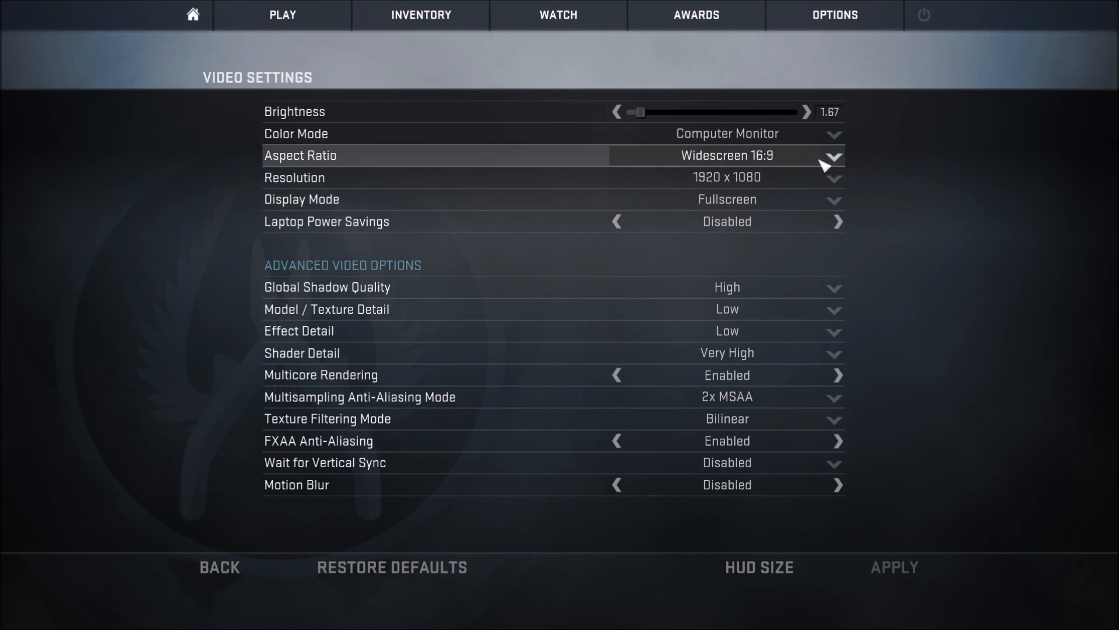
# In CS:GO video settings, choose Normal 4:3 and 1440 x 1080 resolution
pyautogui.click(192, 14)
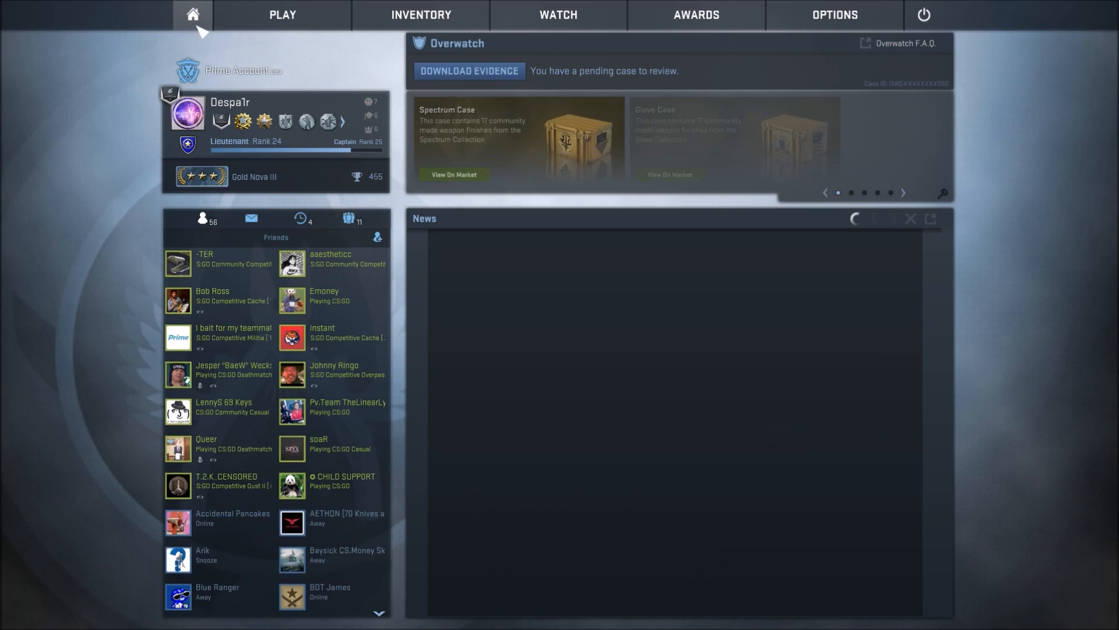
pyautogui.click(834, 14)
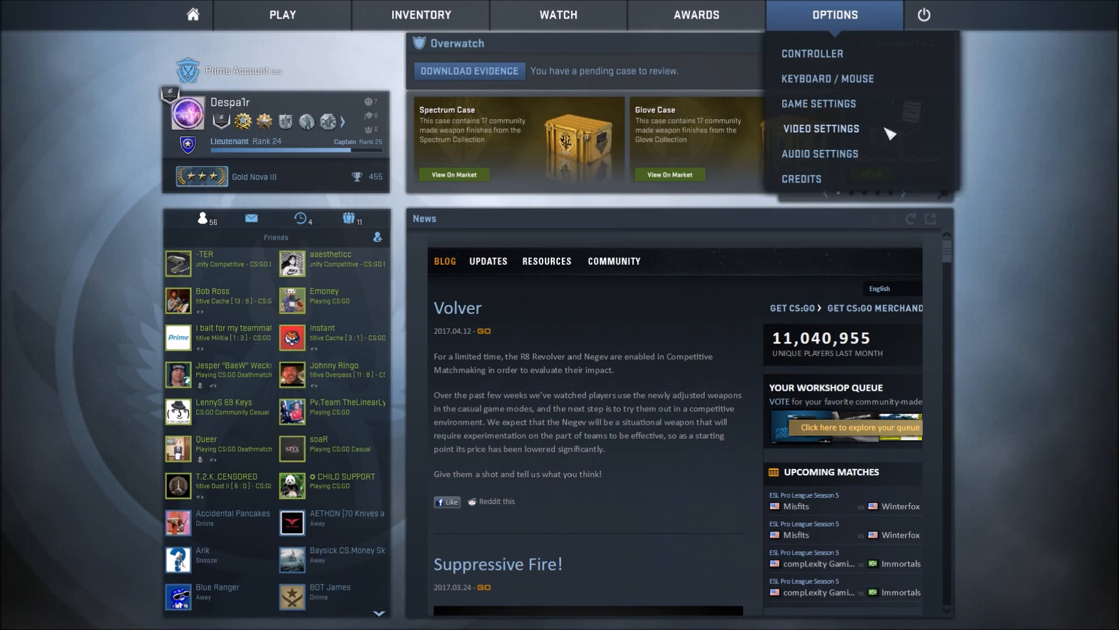
pyautogui.click(821, 128)
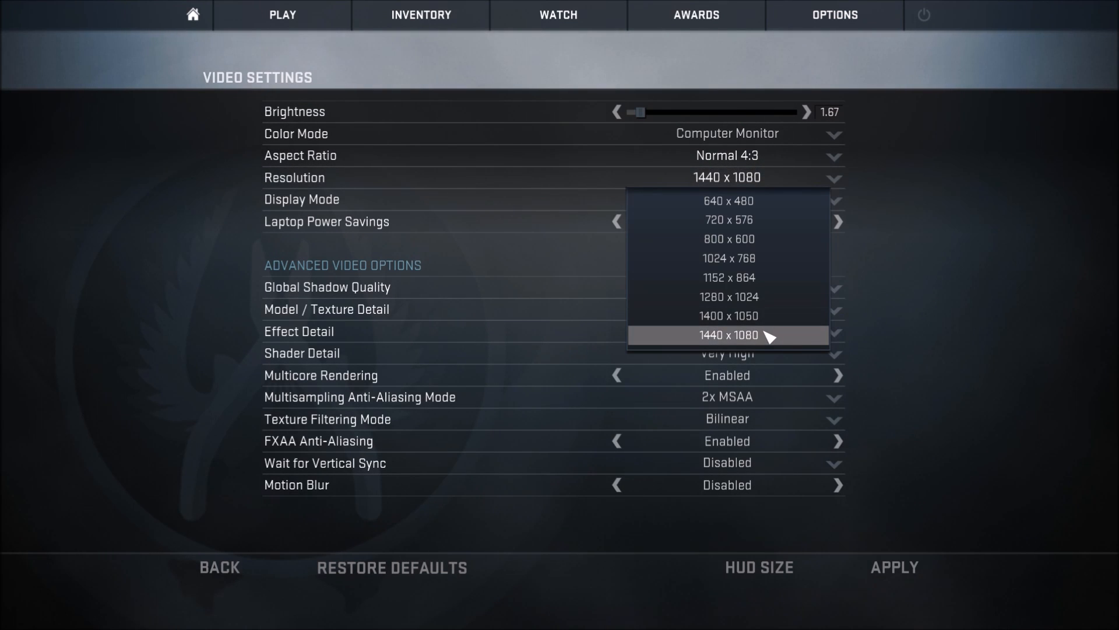
pyautogui.click(728, 335)
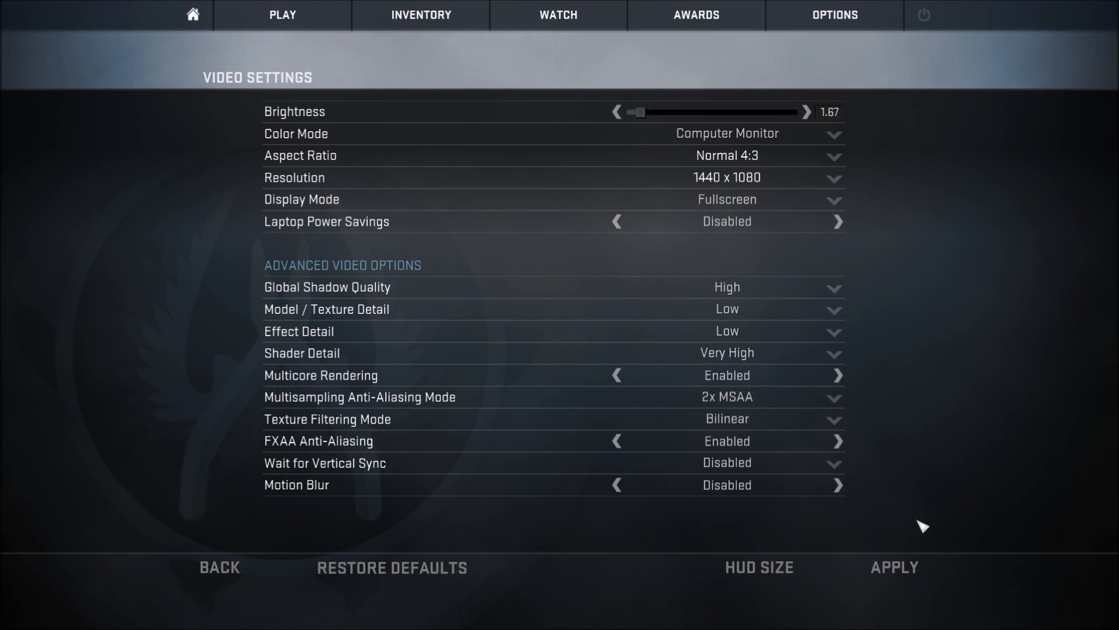